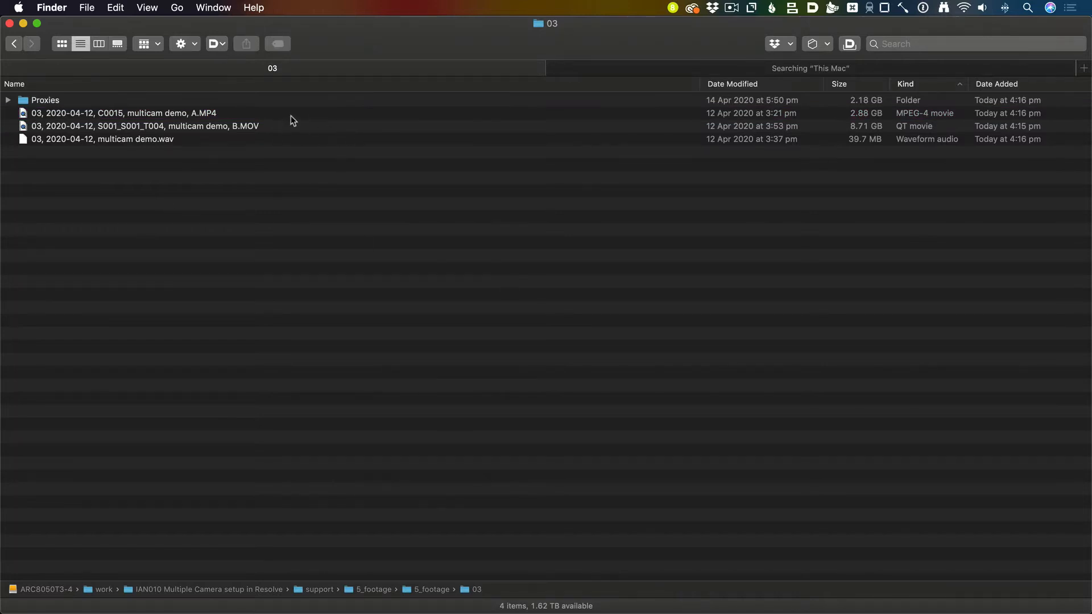
Import A.MP4, B.MOV and the WAV file into the Media Pool, shown in list view
double_click(124, 112)
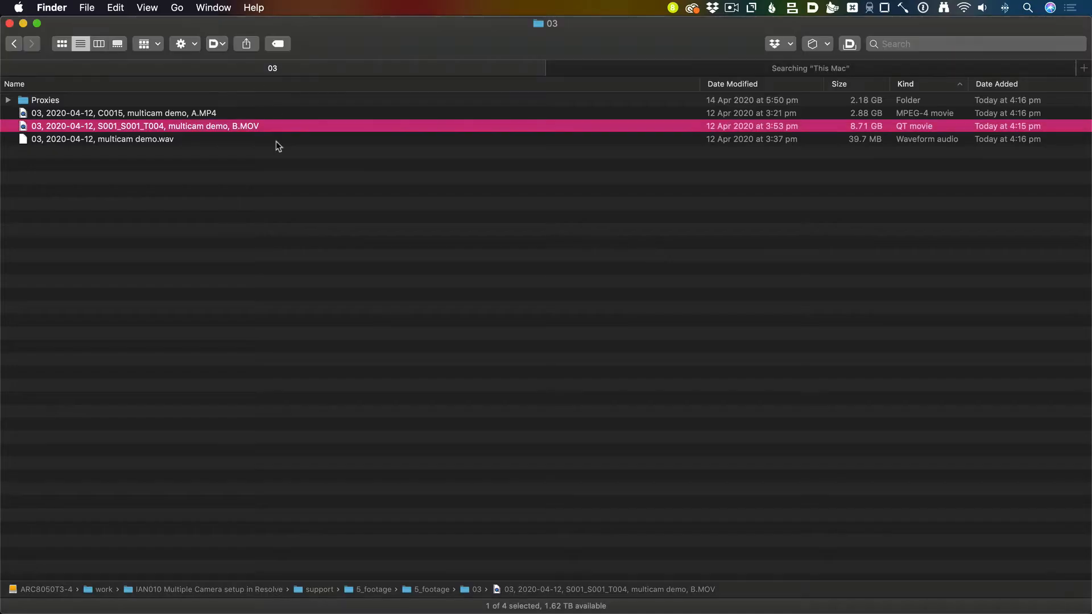
left_click(176, 163)
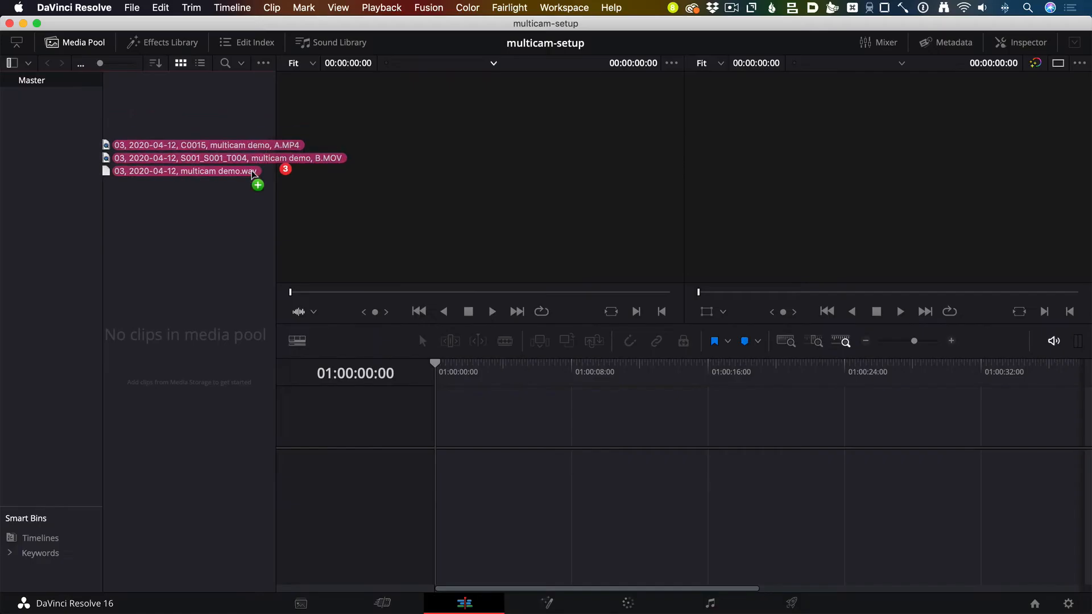
left_click(180, 62)
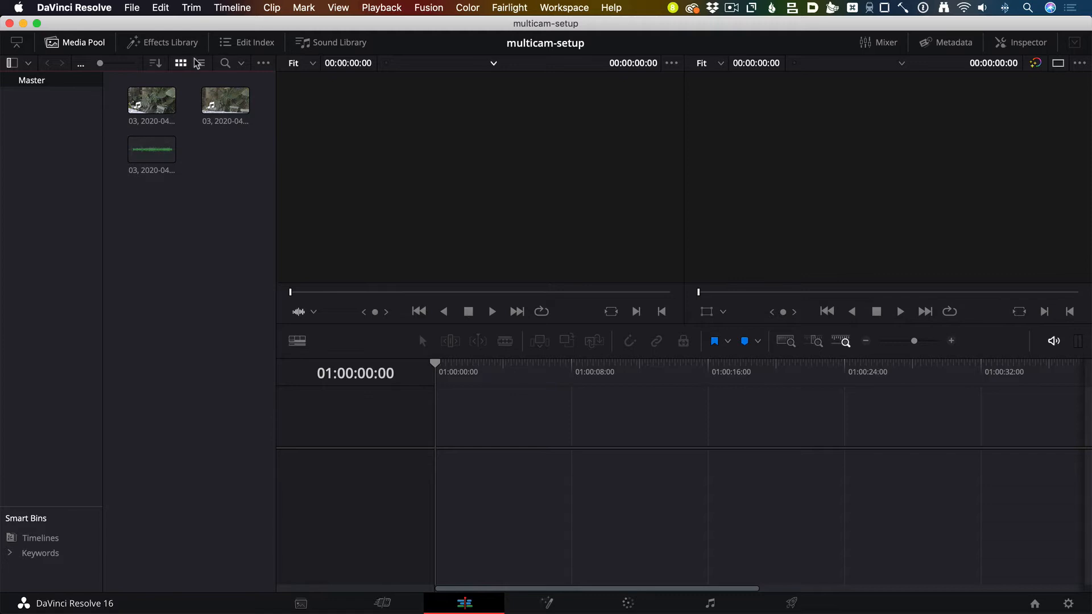
left_click(200, 62)
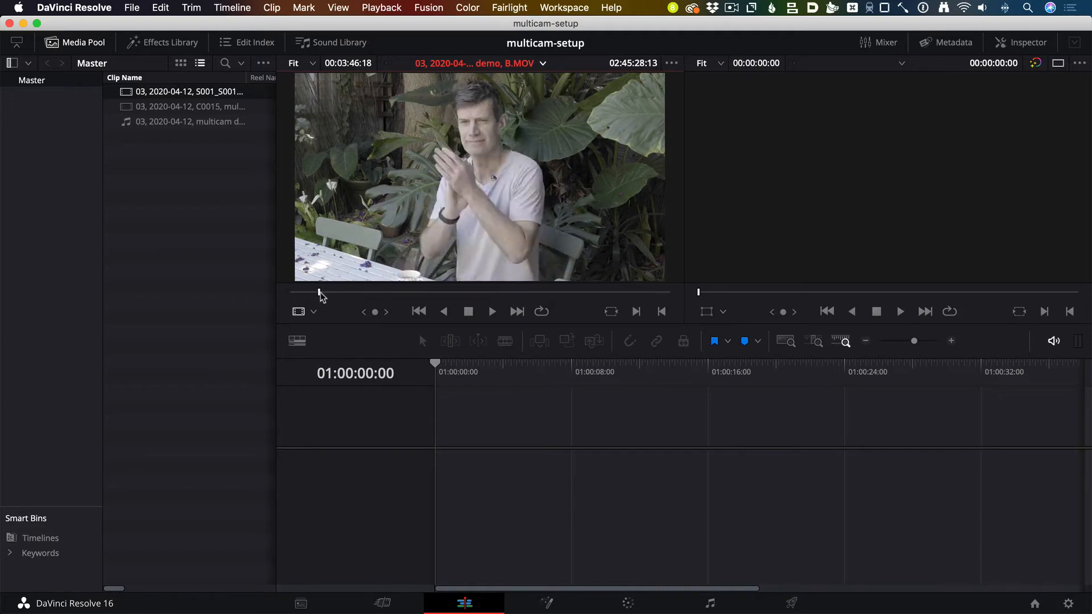
Step B.MOV frame by frame to the exact hand-clap frame and mark the in point
left_click(491, 311)
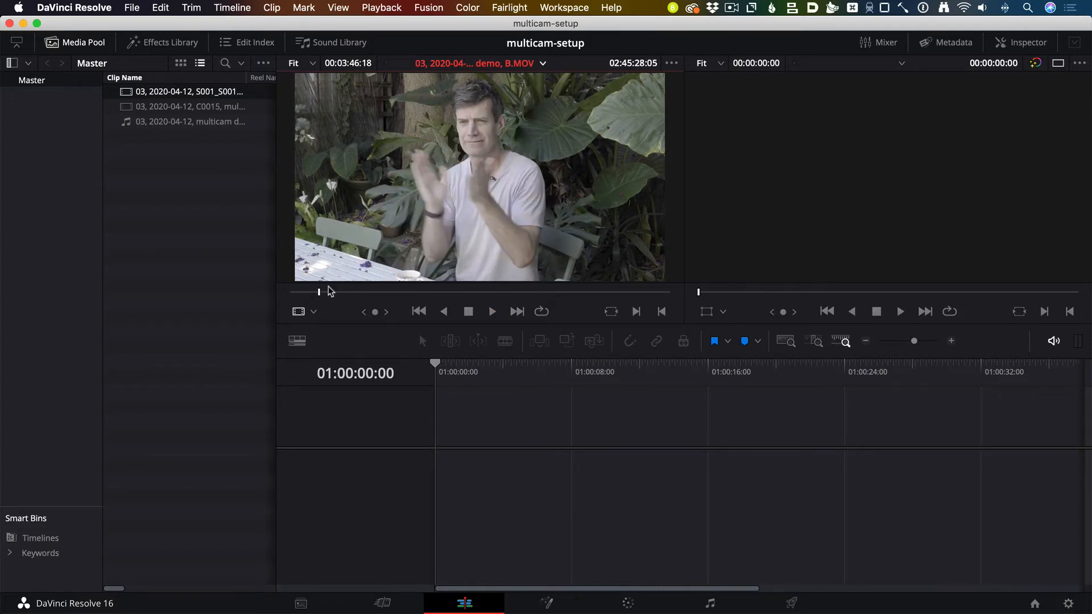
key("right")
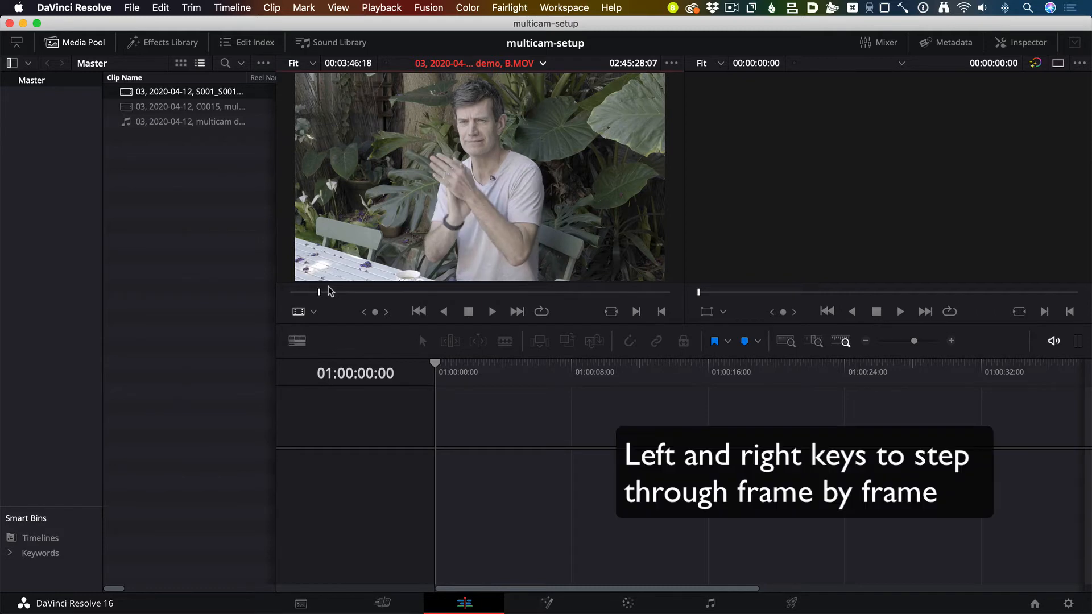
key("left")
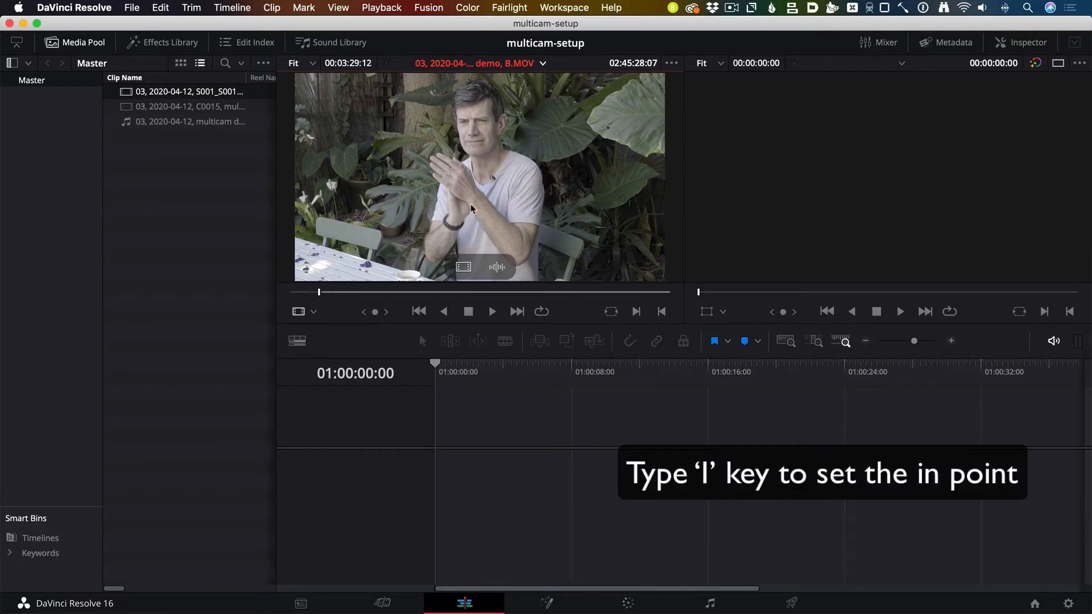
left_click(188, 106)
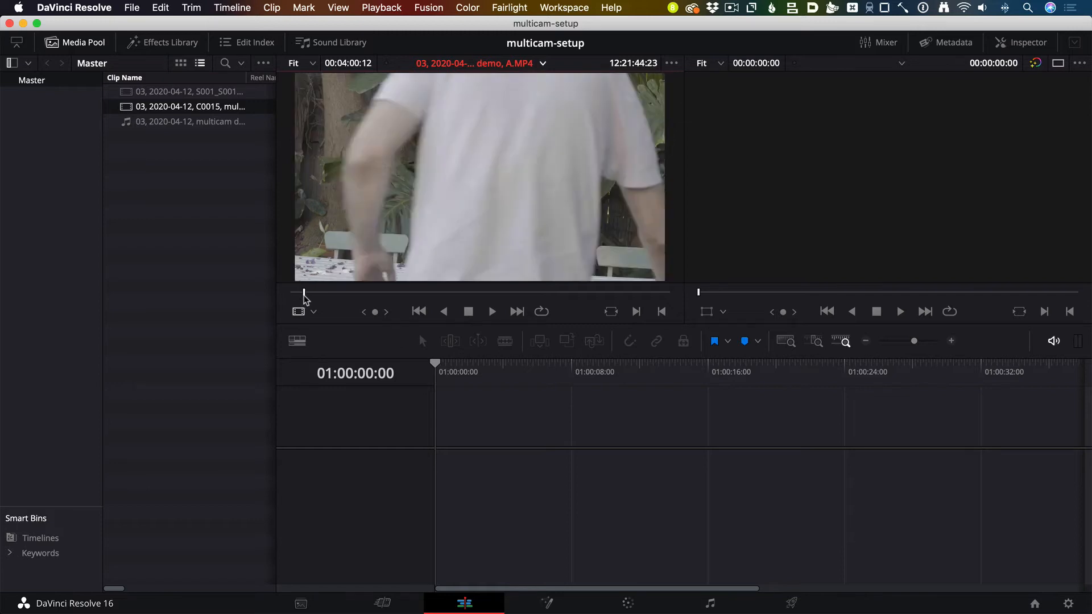
Scrub through the A.MP4 clip to locate the hand clap
left_click_drag(303, 292, 322, 291)
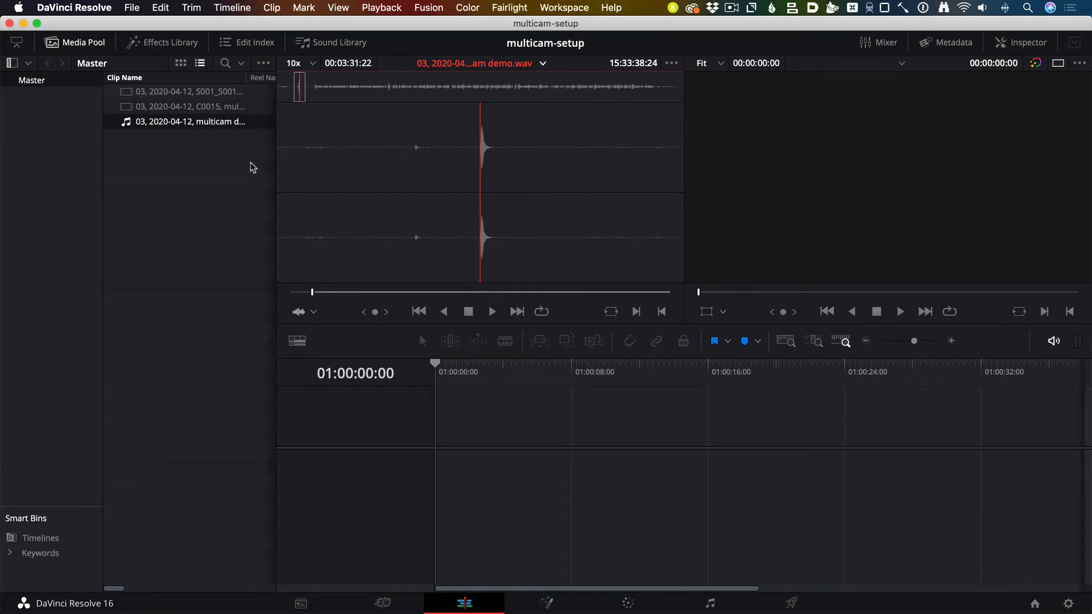
Combine A.MP4, B.MOV and the WAV into a multicam clip named 'multicam', synced on in points
left_click(189, 121)
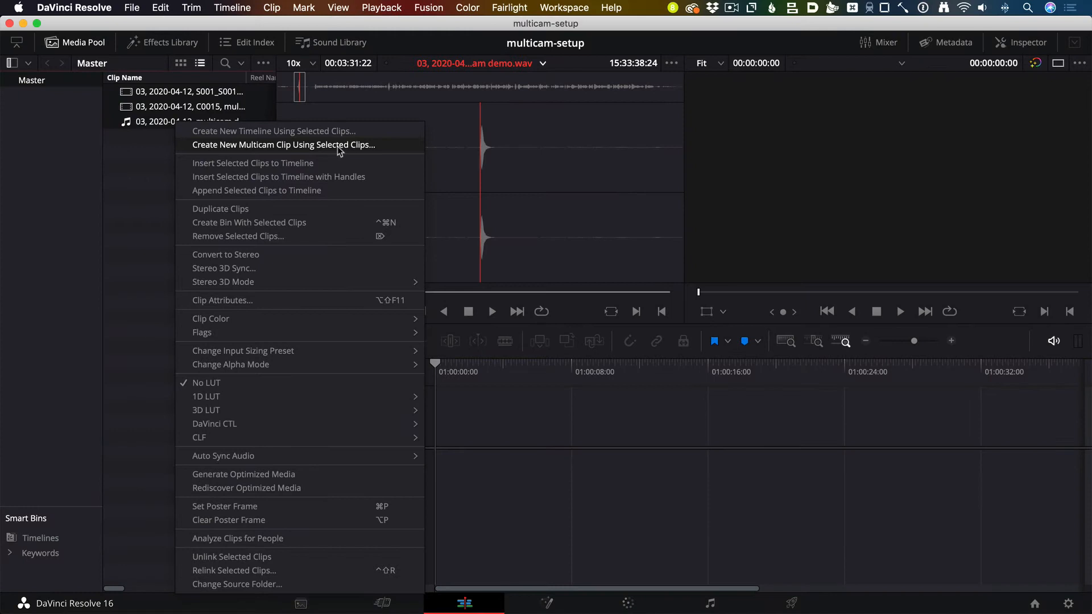
left_click(284, 145)
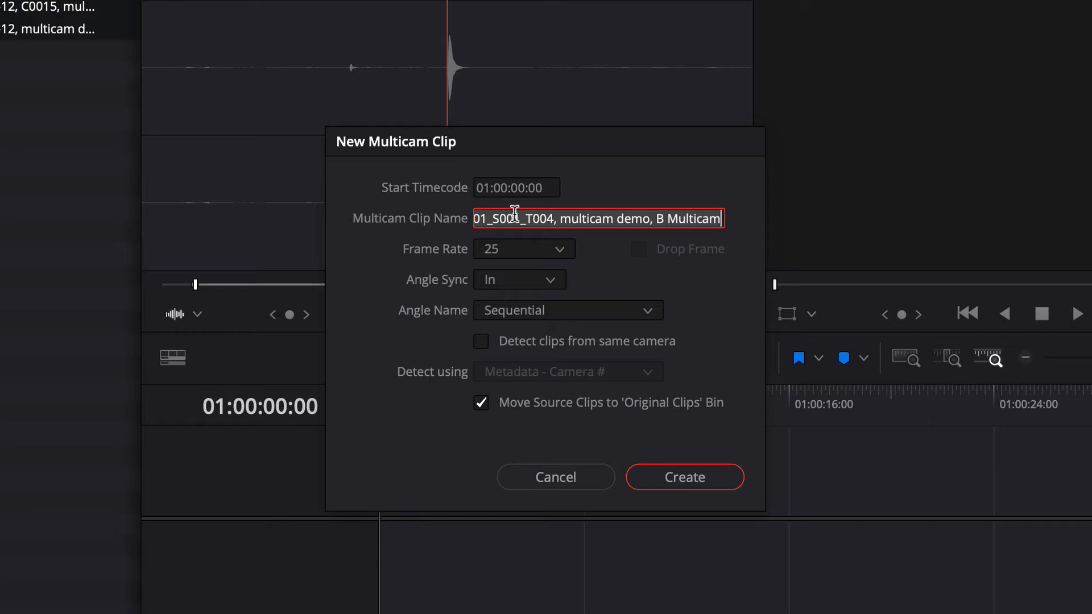
type("multicam")
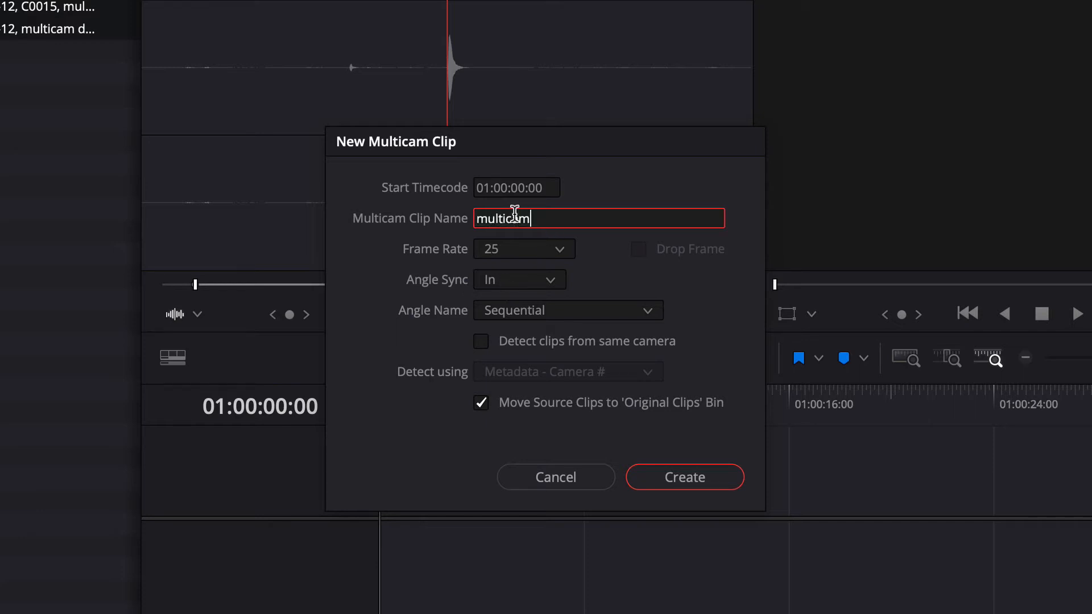
left_click(683, 477)
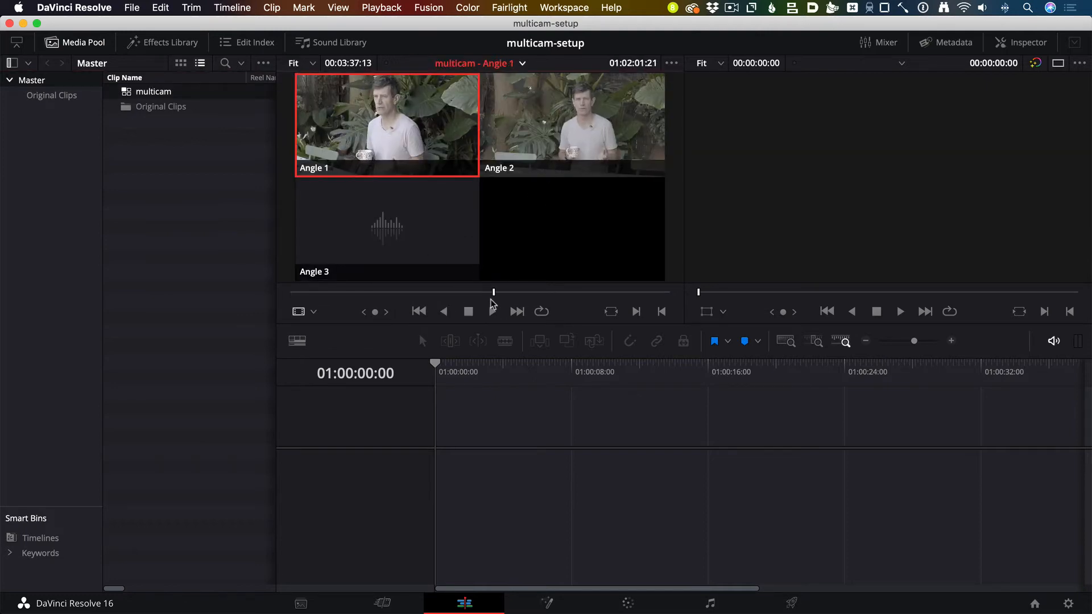
Create a new timeline and name it 'demo'
left_click(492, 311)
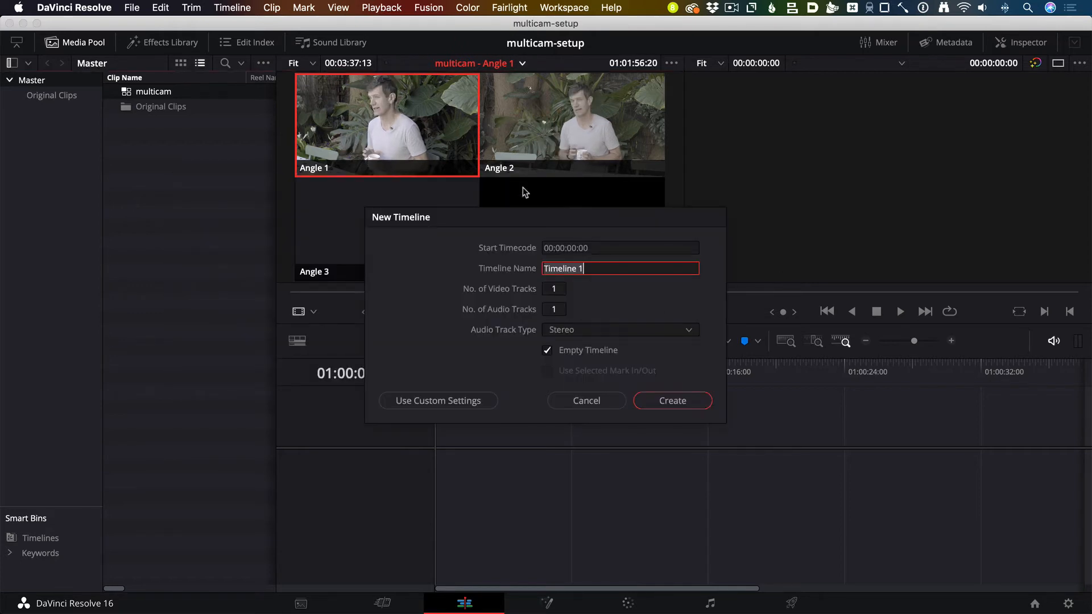
left_click(671, 400)
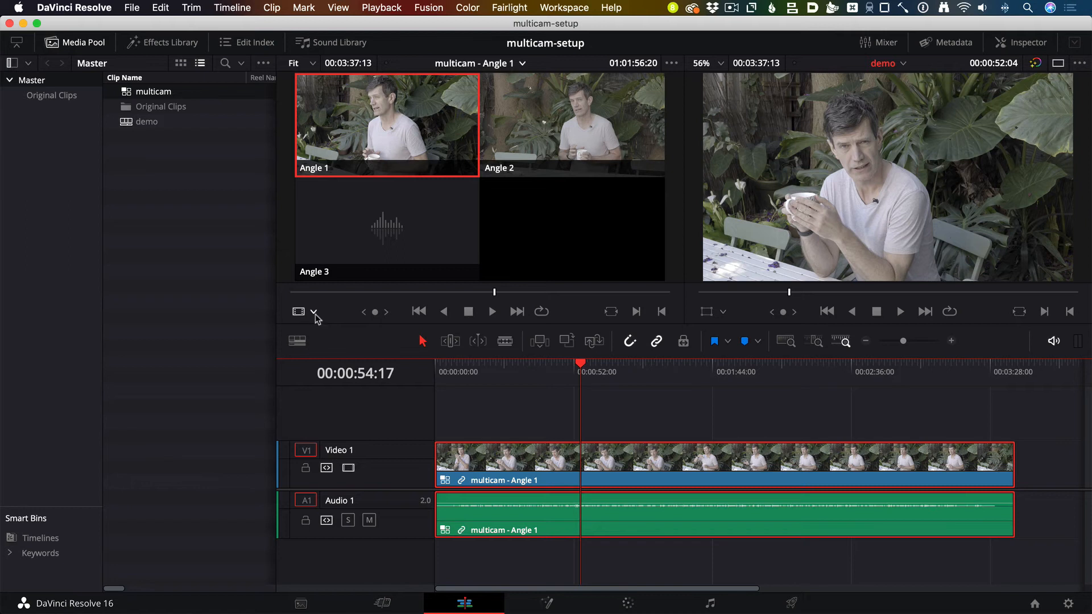
left_click(314, 312)
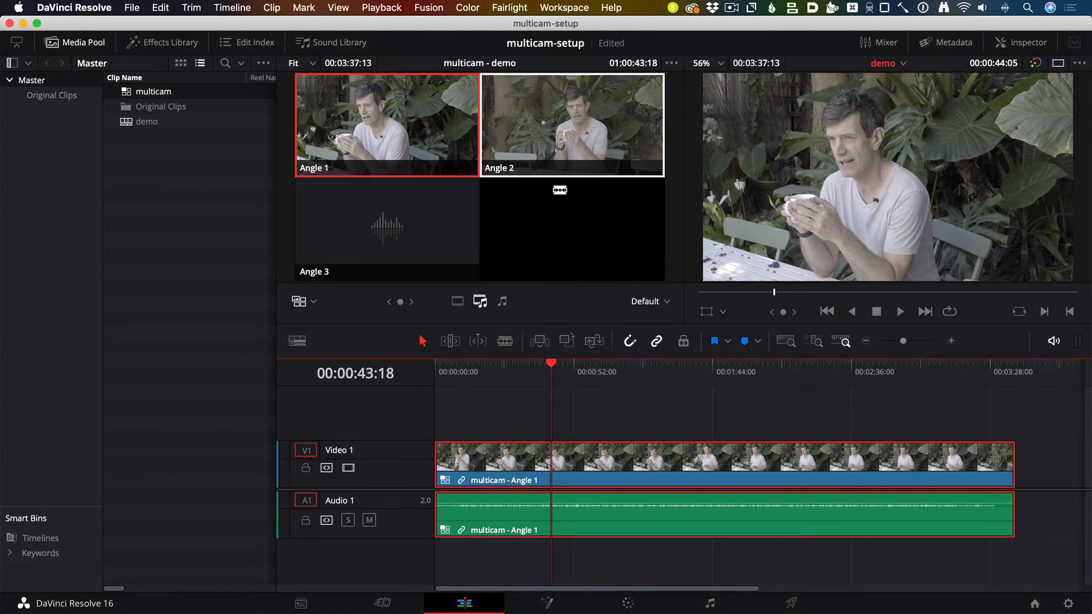
left_click(386, 124)
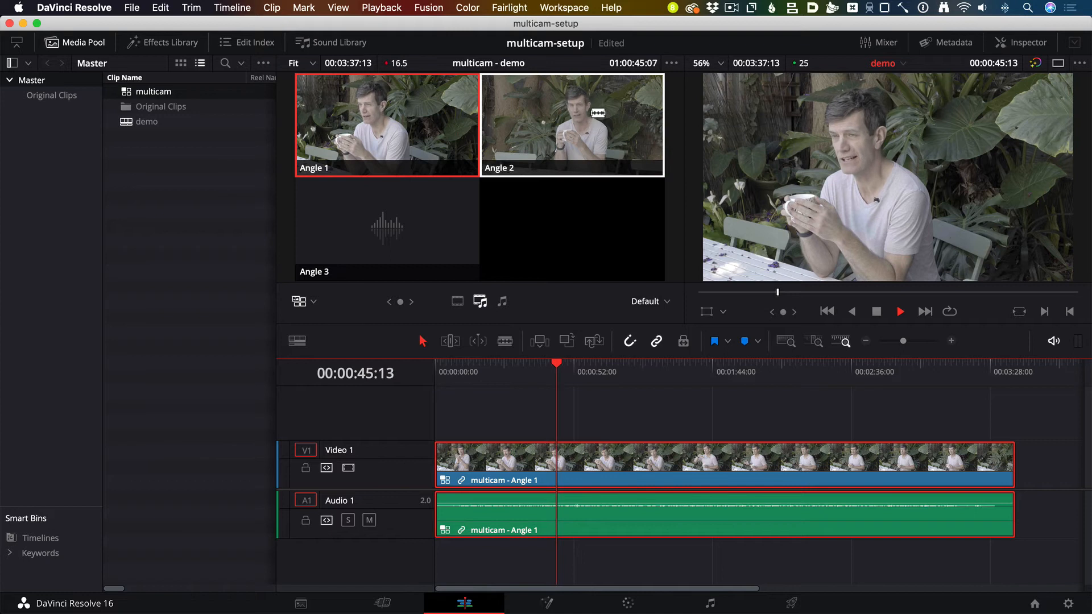
left_click(571, 124)
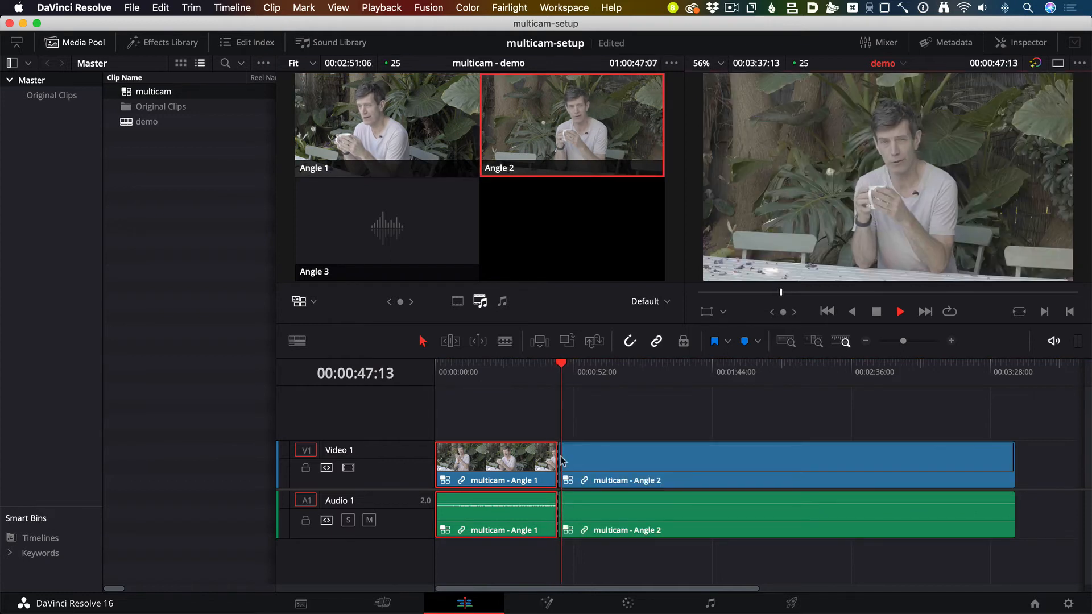
left_click(899, 311)
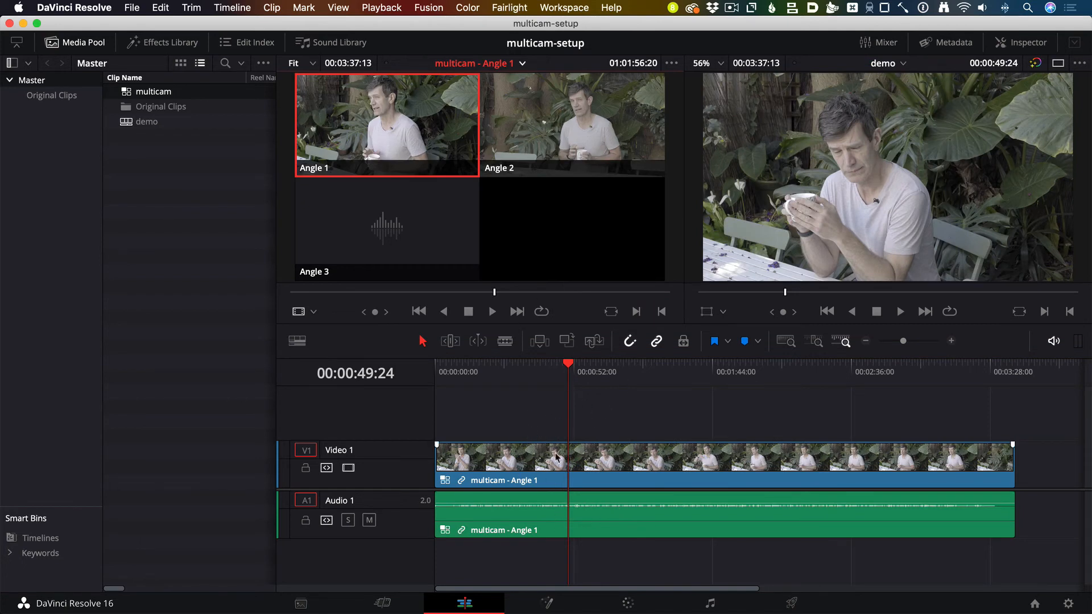
left_click(310, 311)
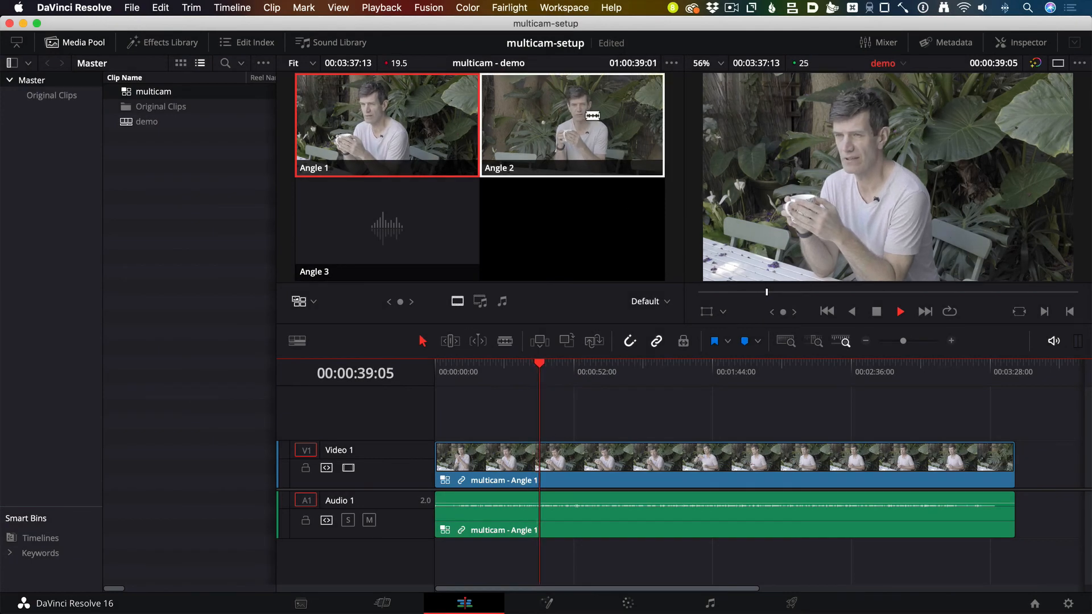
During playback, make a video-only live cut to Angle 2
left_click(570, 124)
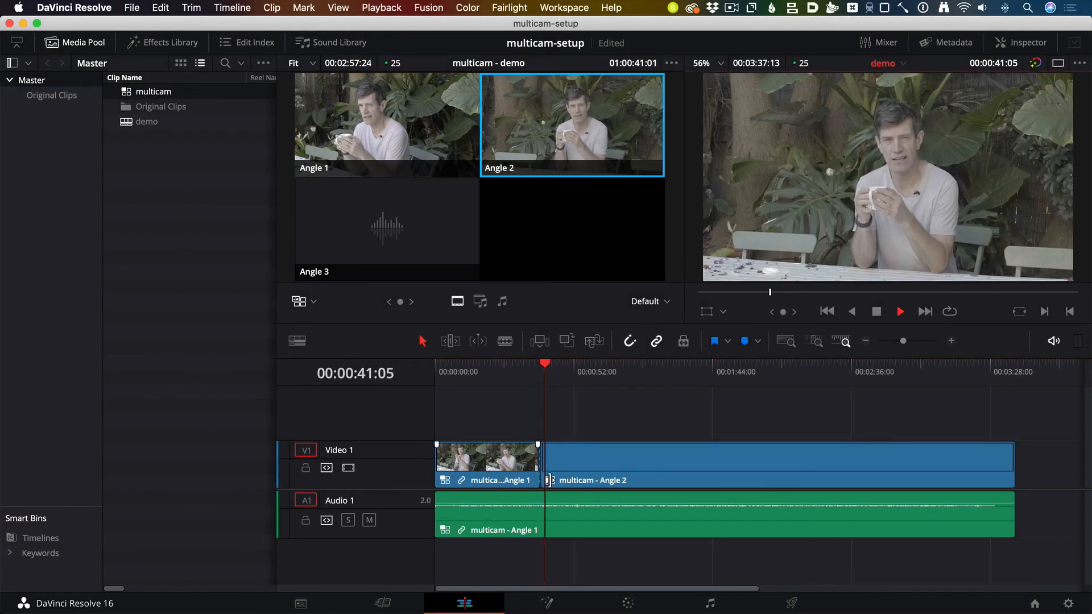